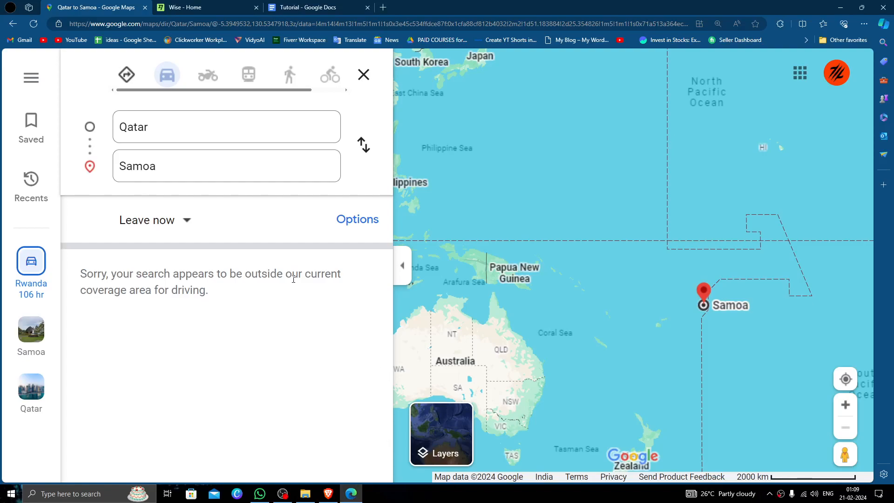
mouse_move(296, 286)
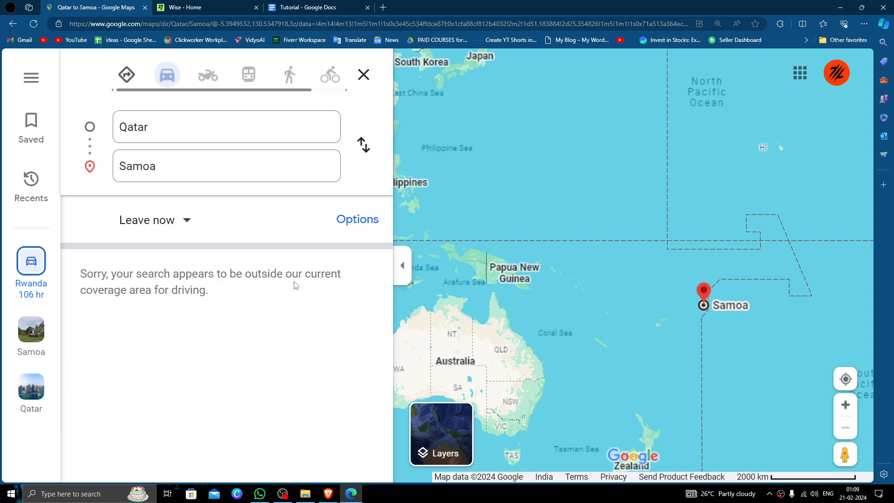
Step: From the Wise account home, reveal the Send menu's payment options
click(203, 8)
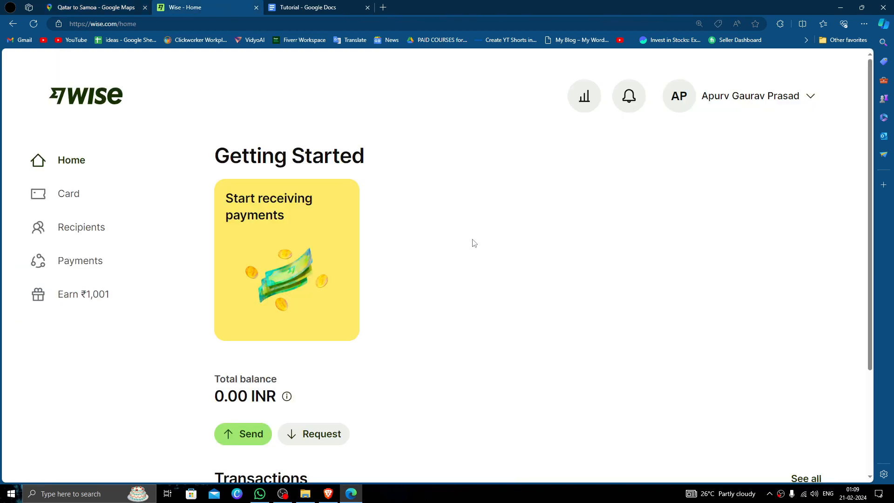
mouse_move(471, 247)
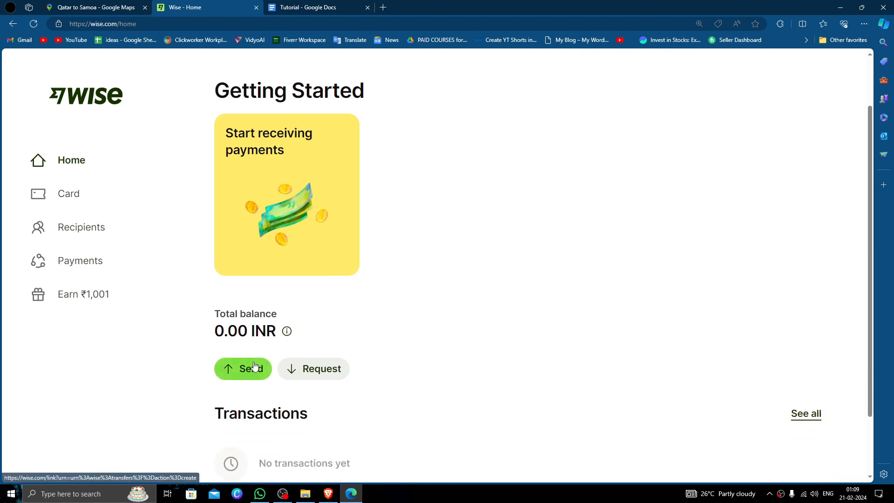
click(243, 369)
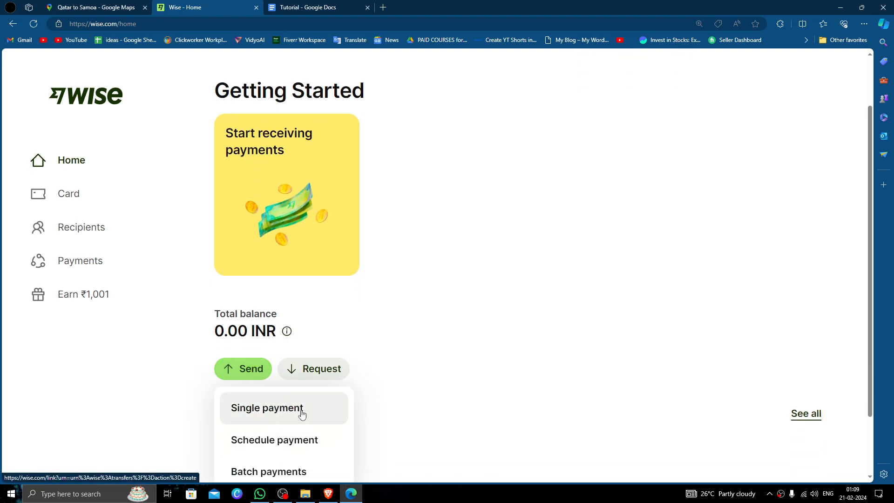
Step: Start a single payment sending 230 USD with the recipient getting AUD (347.86)
click(267, 408)
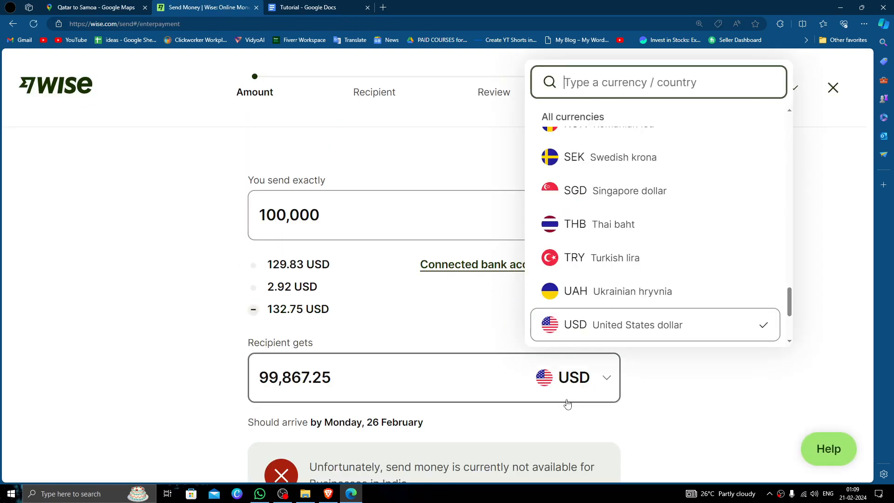
text(aud)
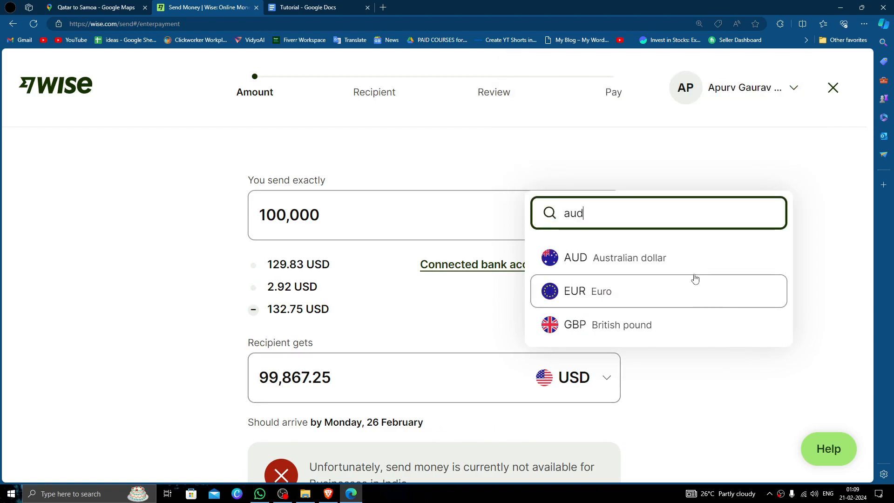
click(576, 257)
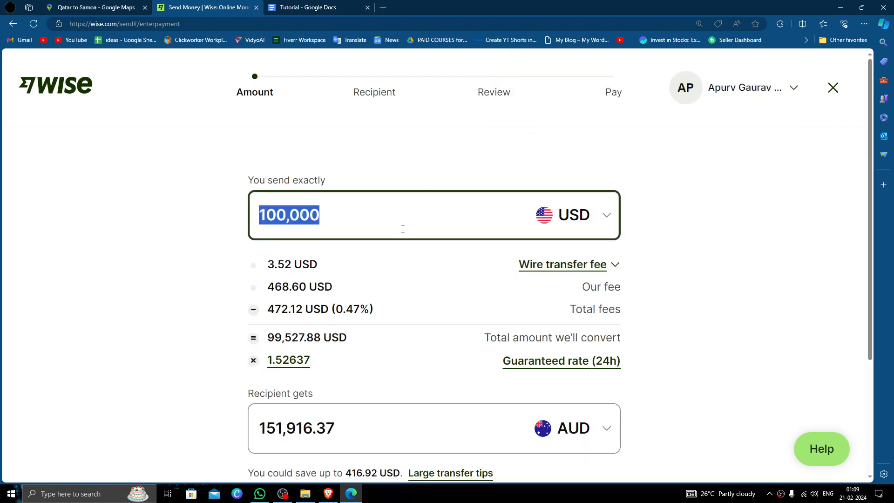
key(Backspace)
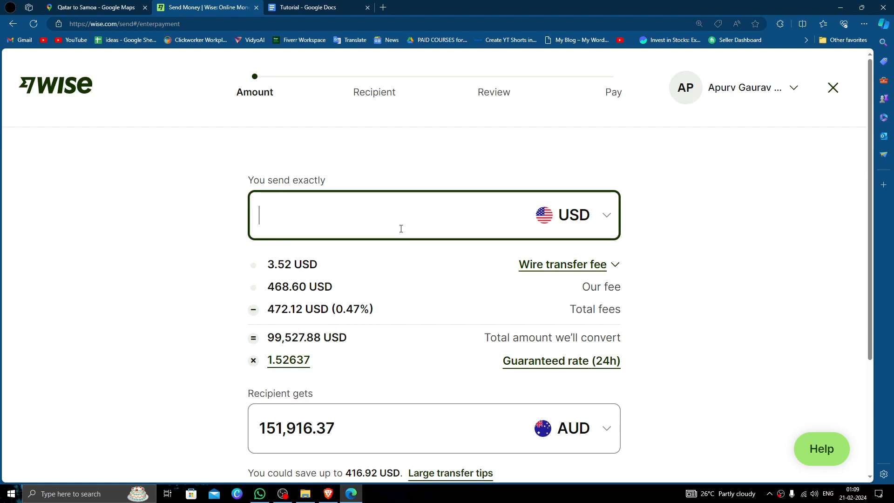
text(230)
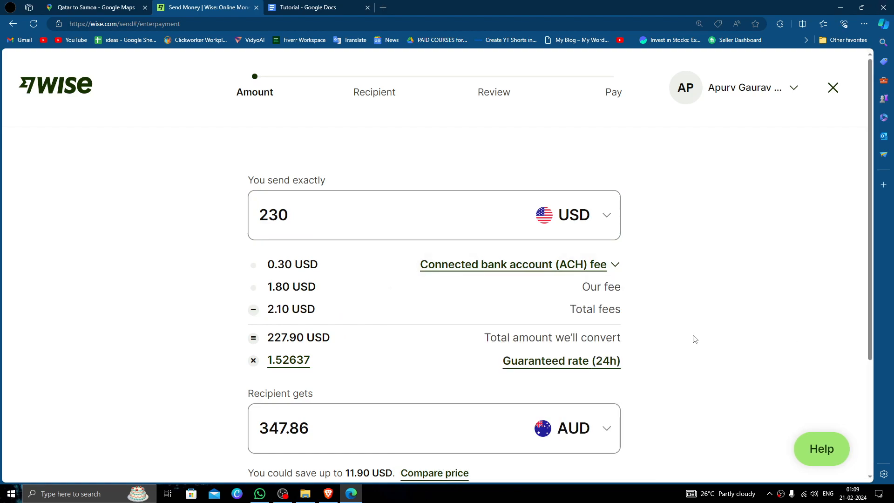
Step: Review the provider comparison for 230 USD to AUD, closing and reopening it to scan rival quotes
click(434, 473)
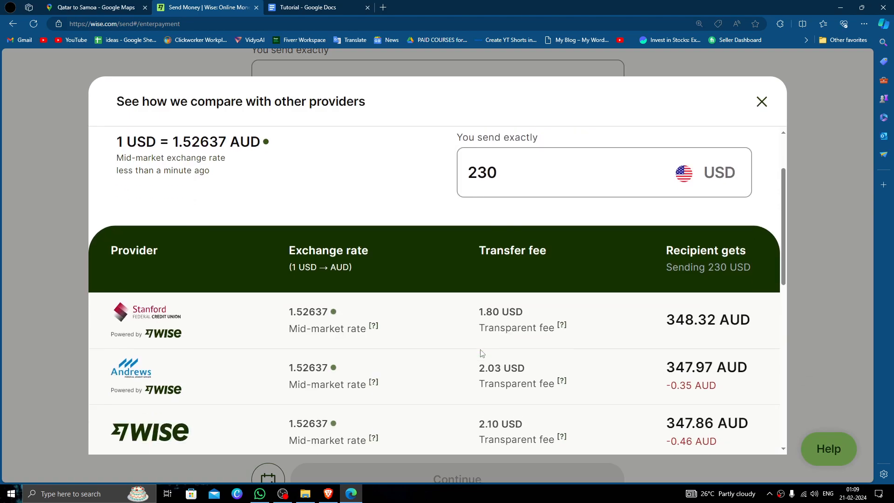
scroll(down, 3)
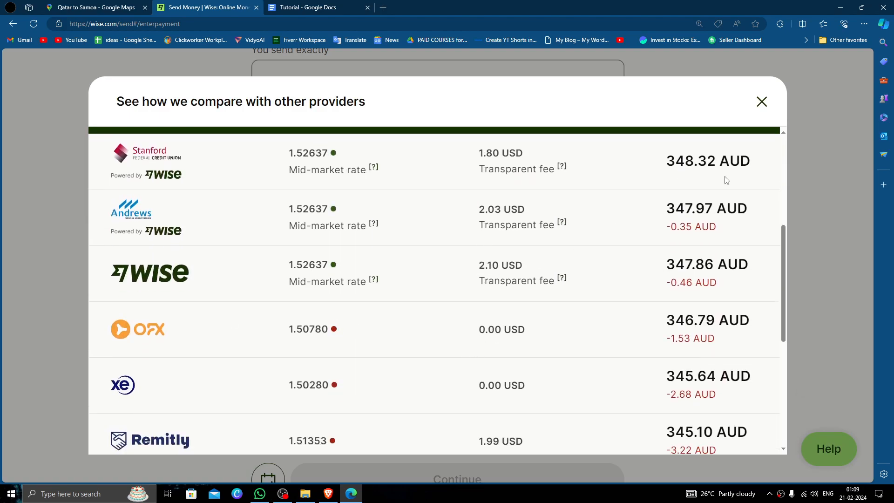
click(762, 102)
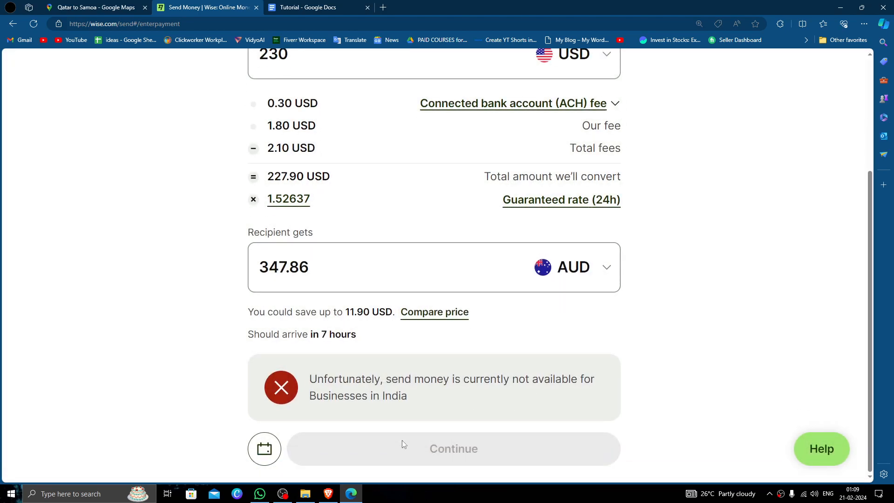
scroll(up, 3)
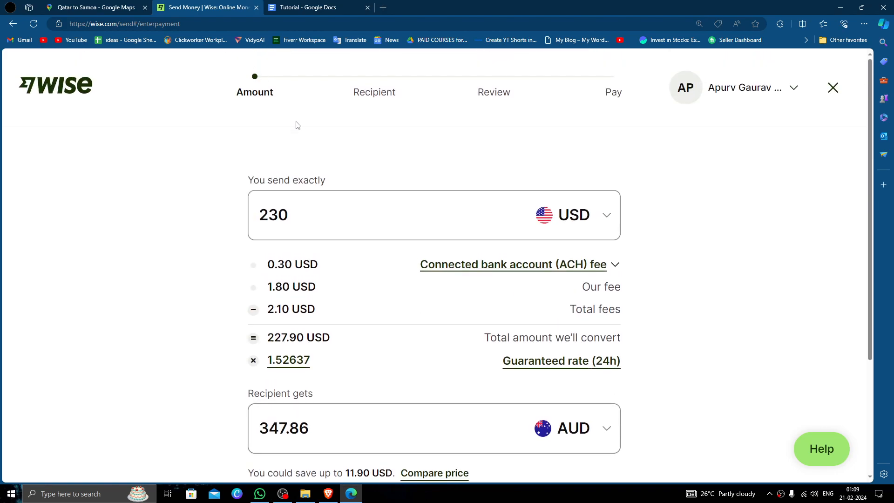
mouse_move(372, 118)
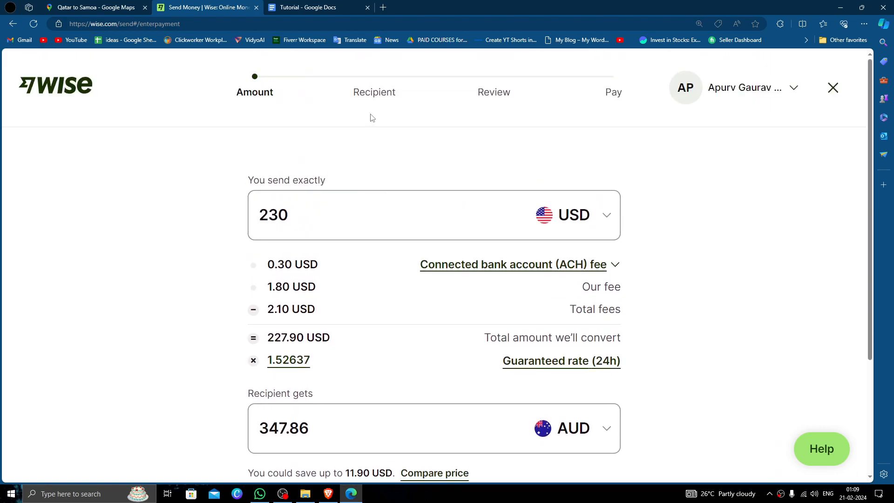
mouse_move(446, 313)
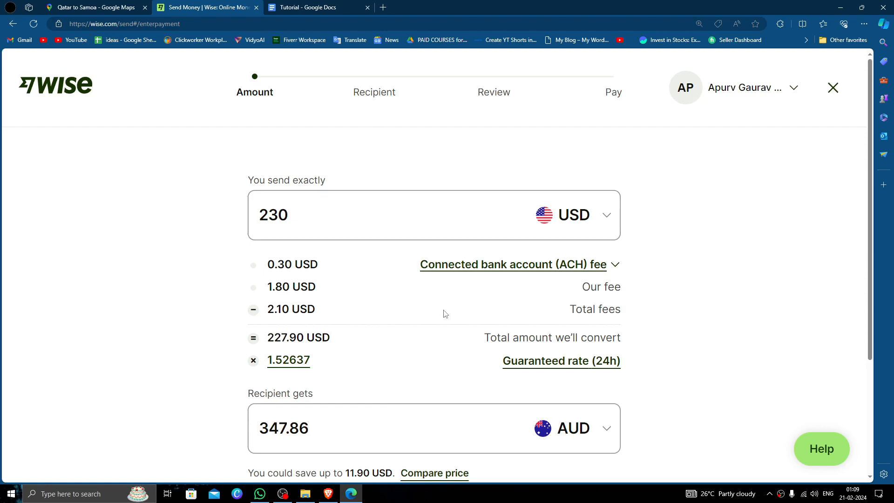
click(435, 474)
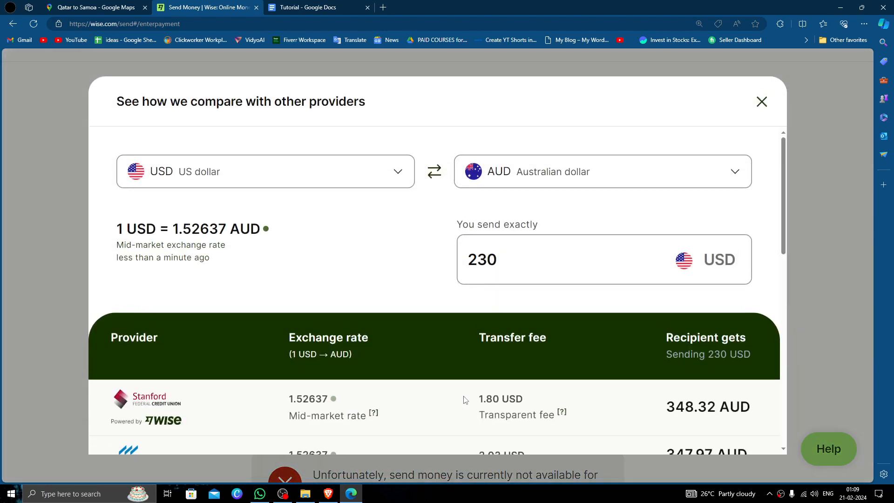
scroll(down, 3)
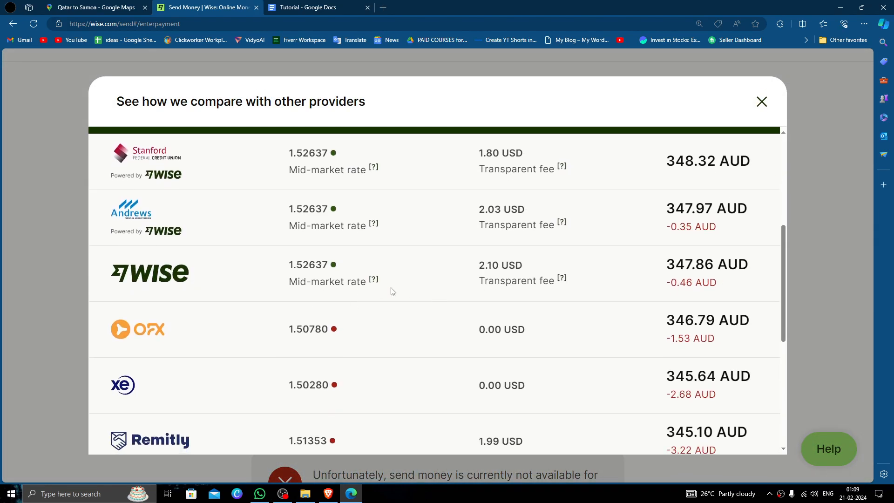
mouse_move(402, 244)
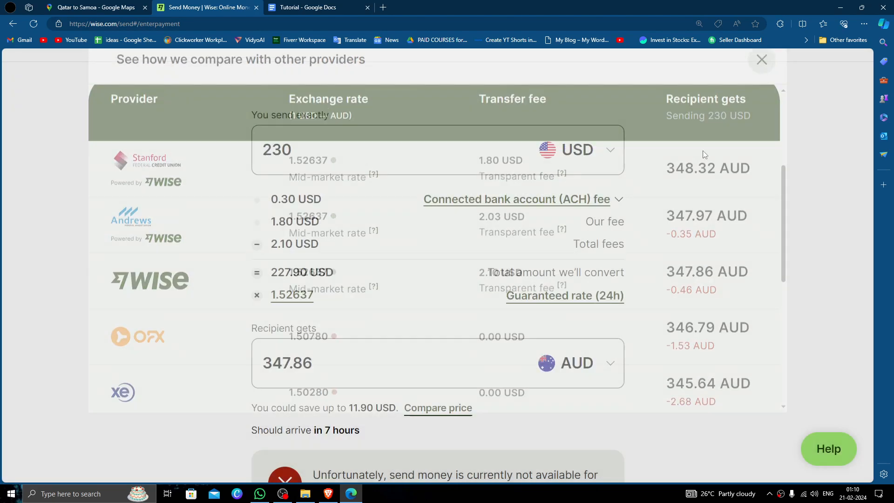
Step: Dismiss the provider comparison and go back to the Wise account home page
click(761, 60)
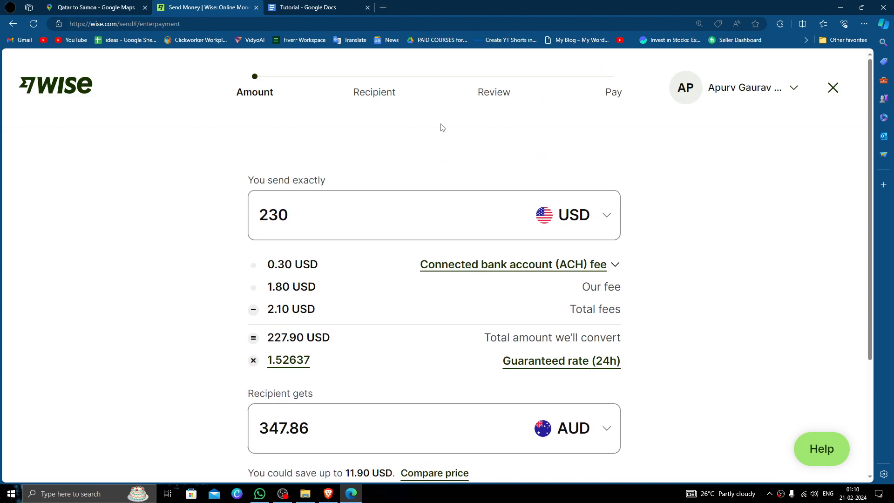
click(504, 218)
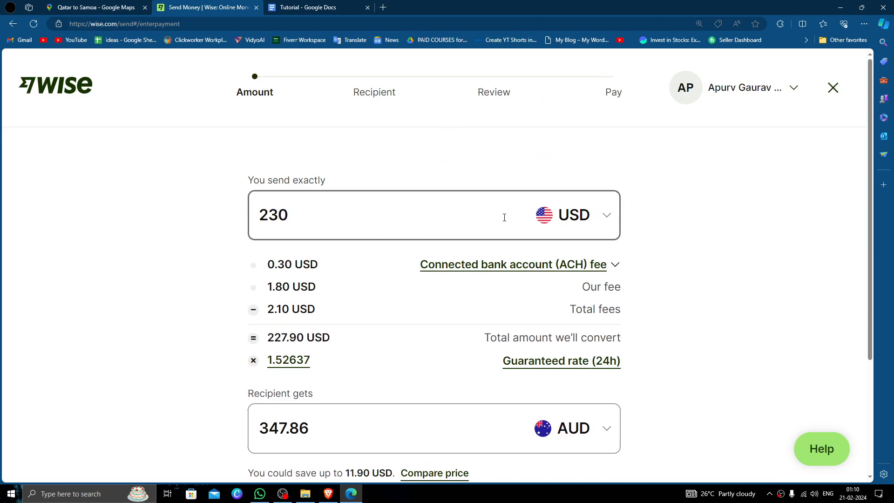
mouse_move(78, 98)
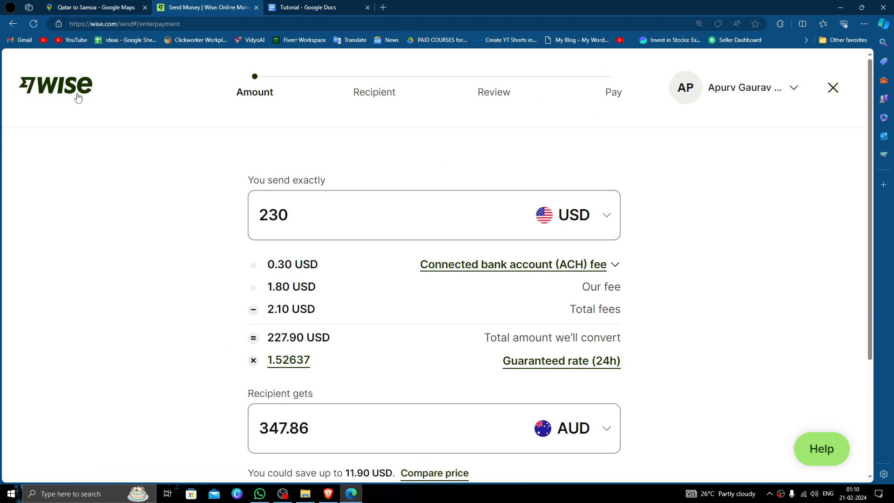
click(833, 88)
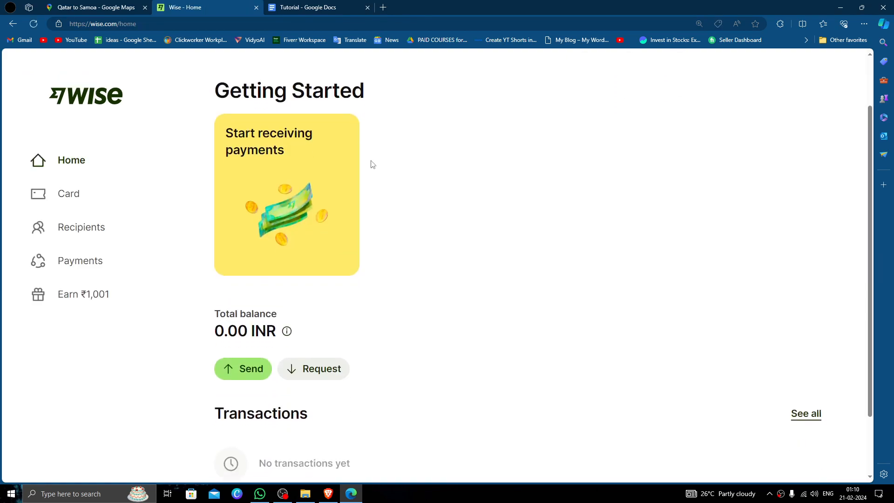